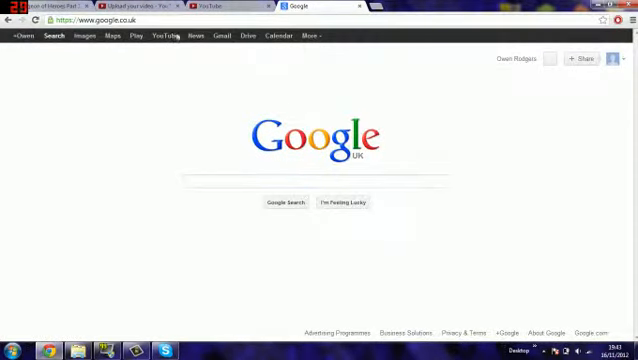
# - Switch from the Google UK homepage to YouTube via the top-bar link
pyautogui.click(157, 37)
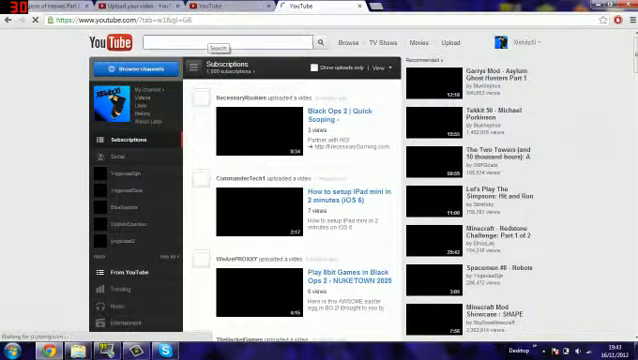
# - Search 'RPM network', browse the RPM NETWORK channel's videos, and scroll to RPM Partners
pyautogui.write('RPM i')
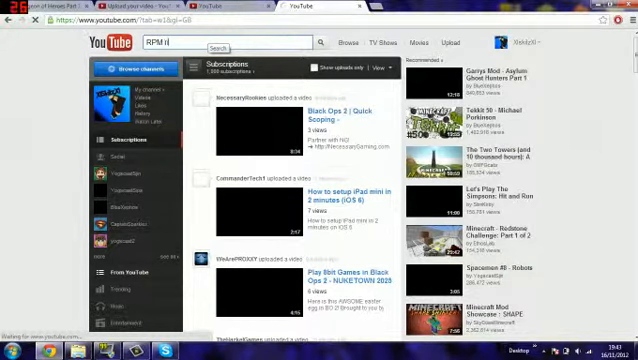
pyautogui.write('network')
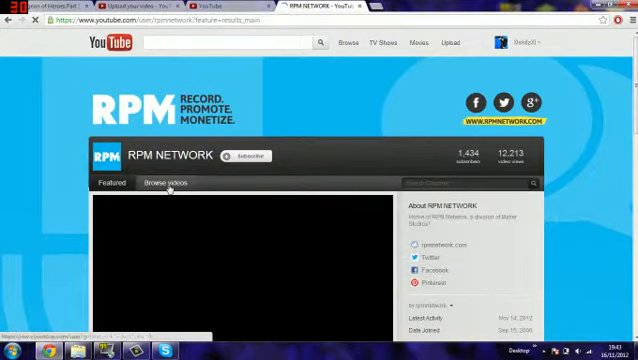
pyautogui.click(173, 181)
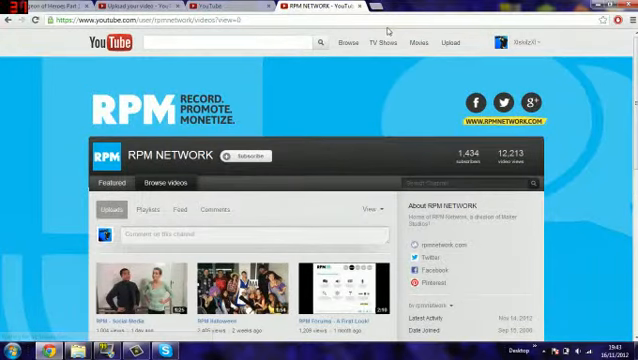
pyautogui.scroll(-3)
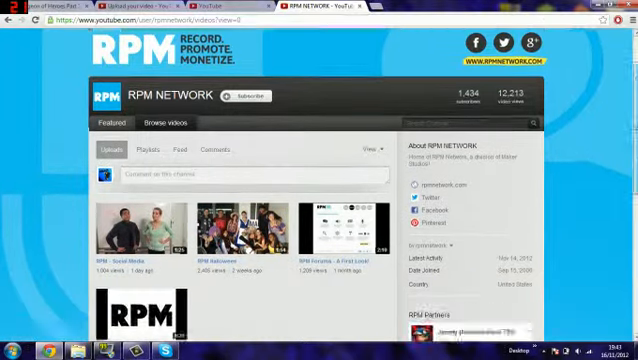
pyautogui.scroll(-3)
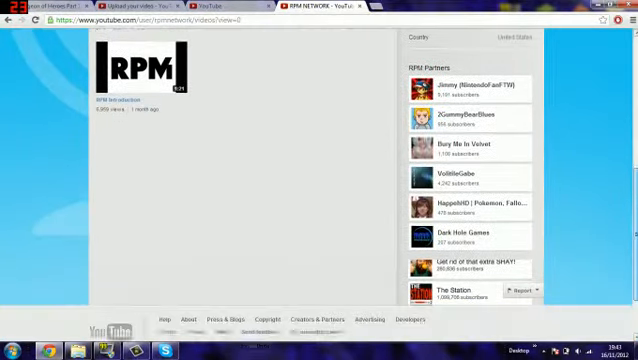